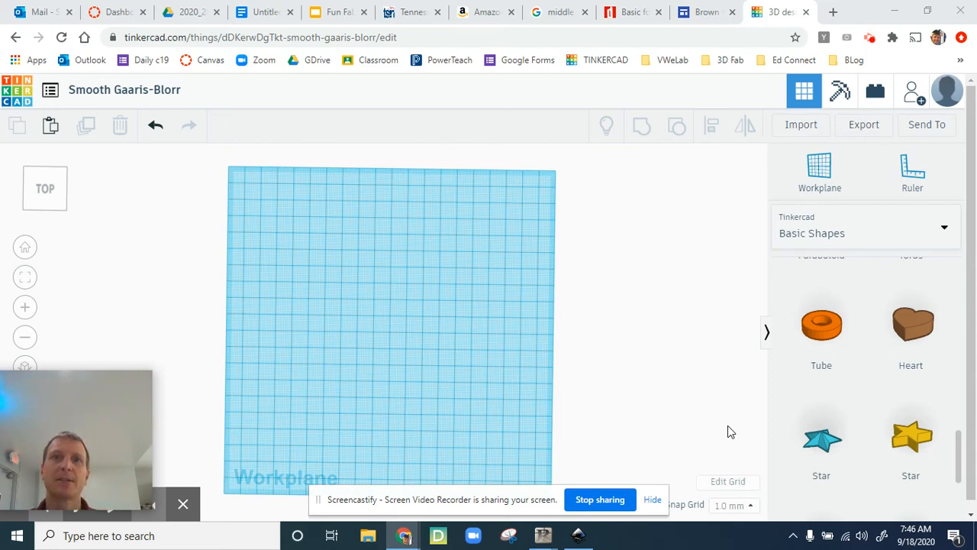
{"action": "mouse_move", "coordinate": [744, 437]}
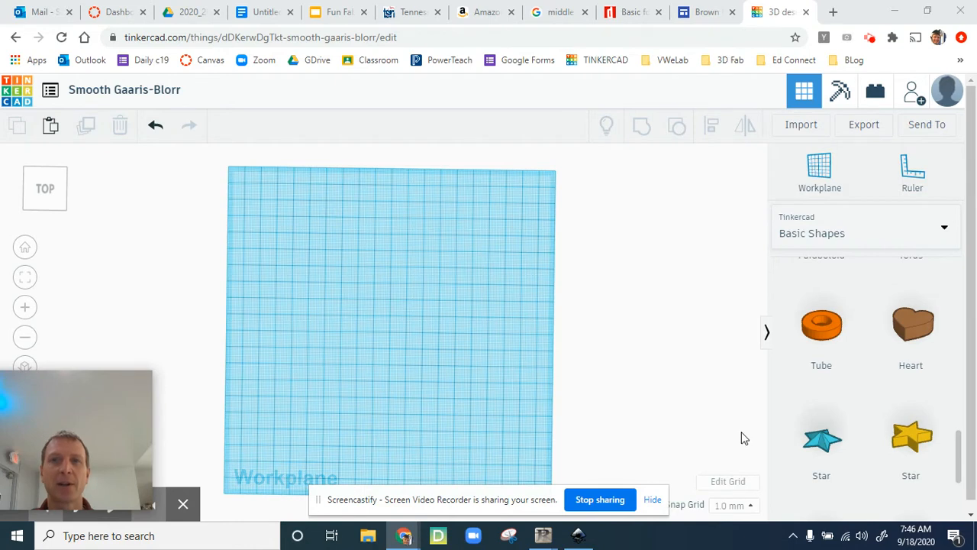
{"action": "mouse_move", "coordinate": [821, 442]}
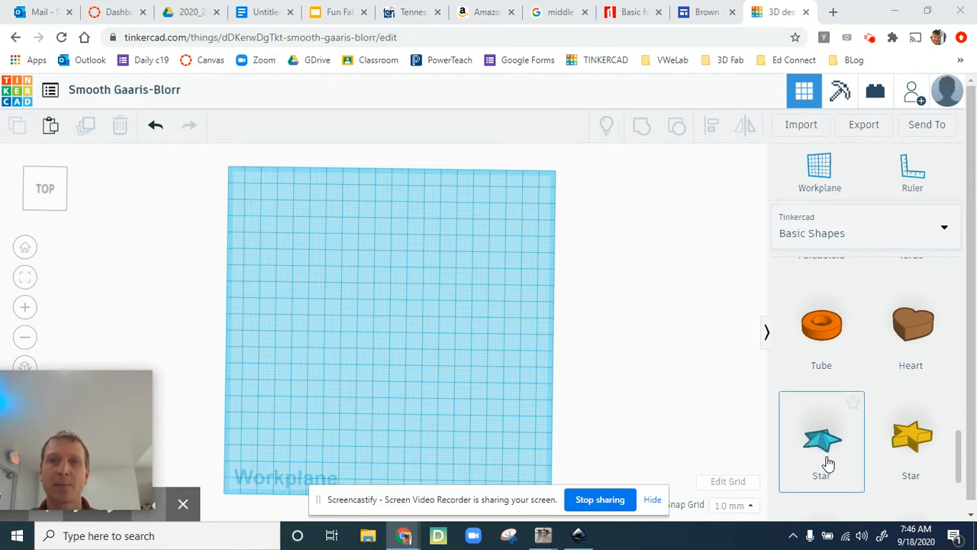
{"action": "mouse_move", "coordinate": [397, 176]}
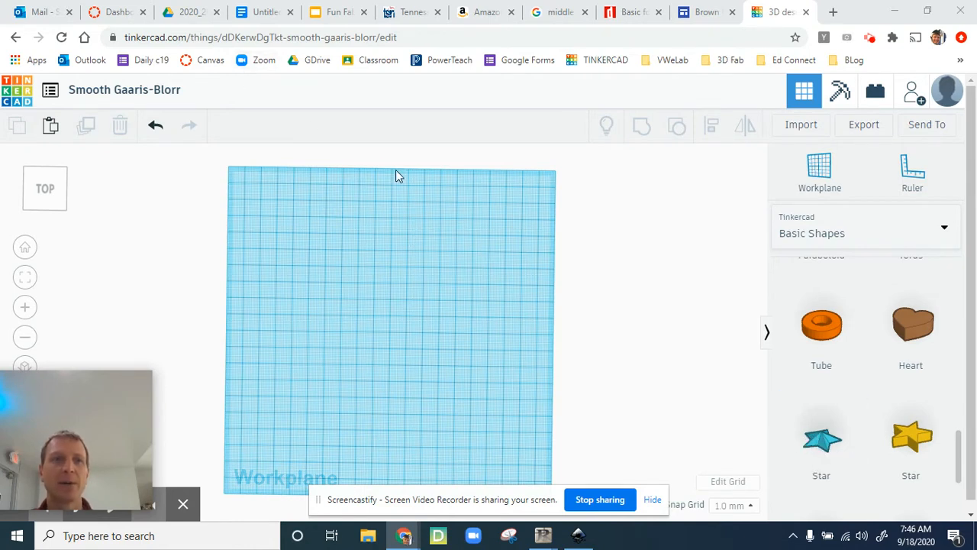
{"action": "mouse_move", "coordinate": [472, 182]}
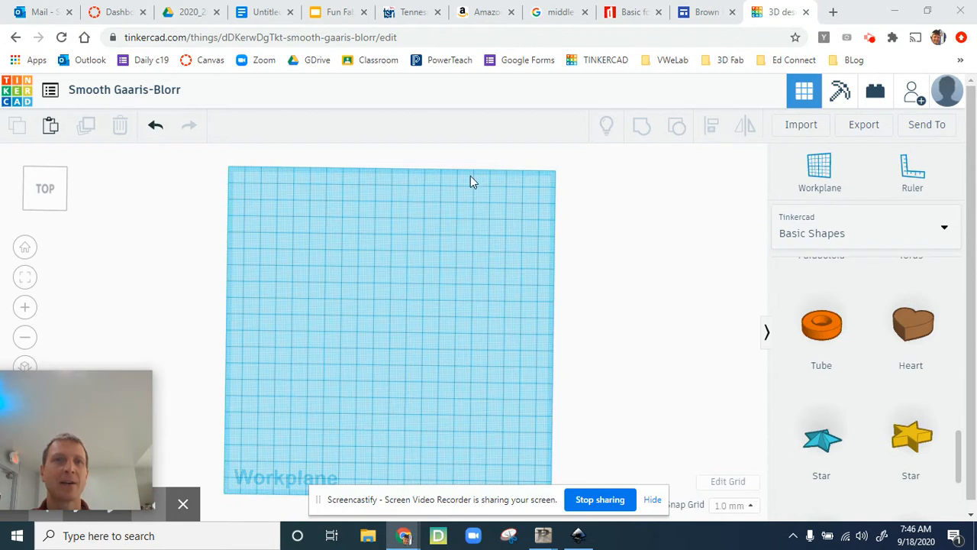
{"action": "mouse_move", "coordinate": [813, 27]}
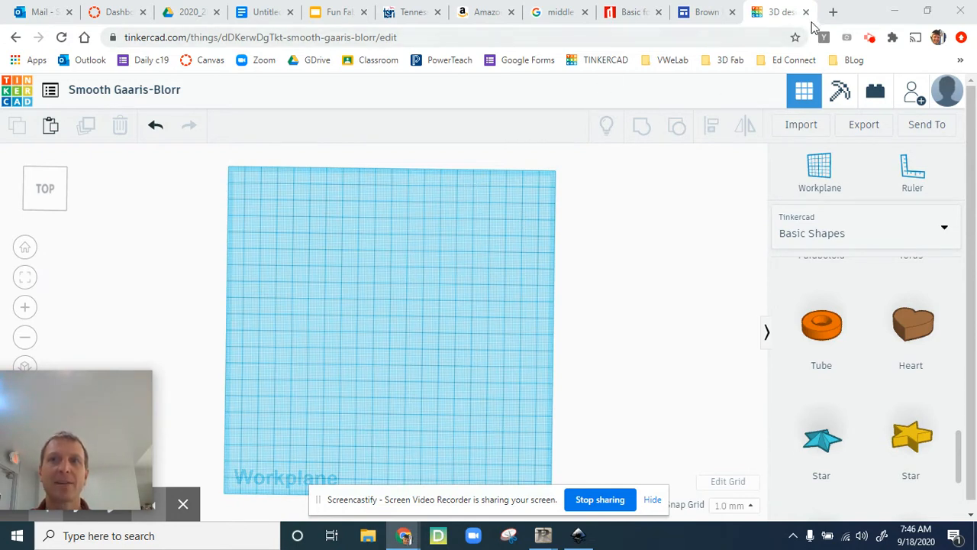
Step: Search Google in a new tab for 'bicycle logo' and browse the image results
{"action": "left_click", "coordinate": [835, 11]}
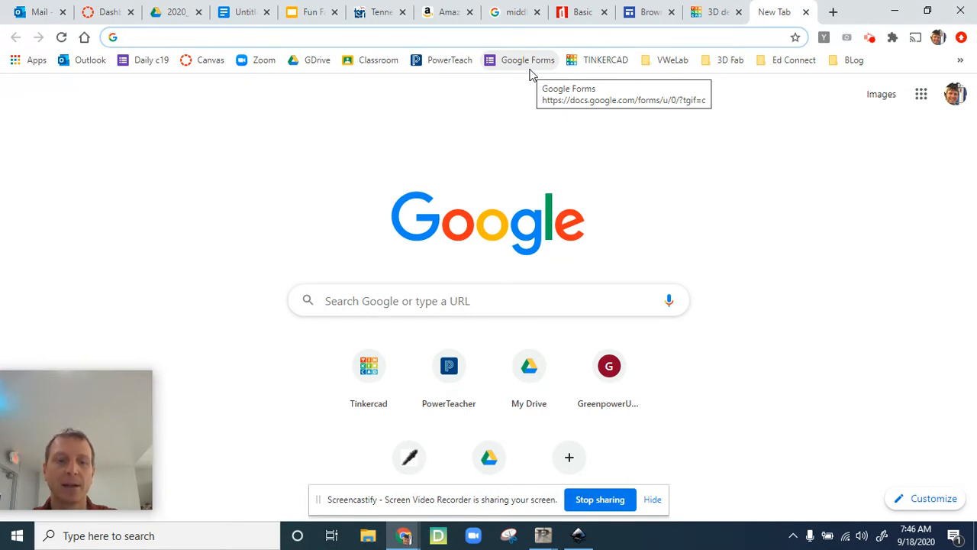
{"action": "type", "text": "bicycl"}
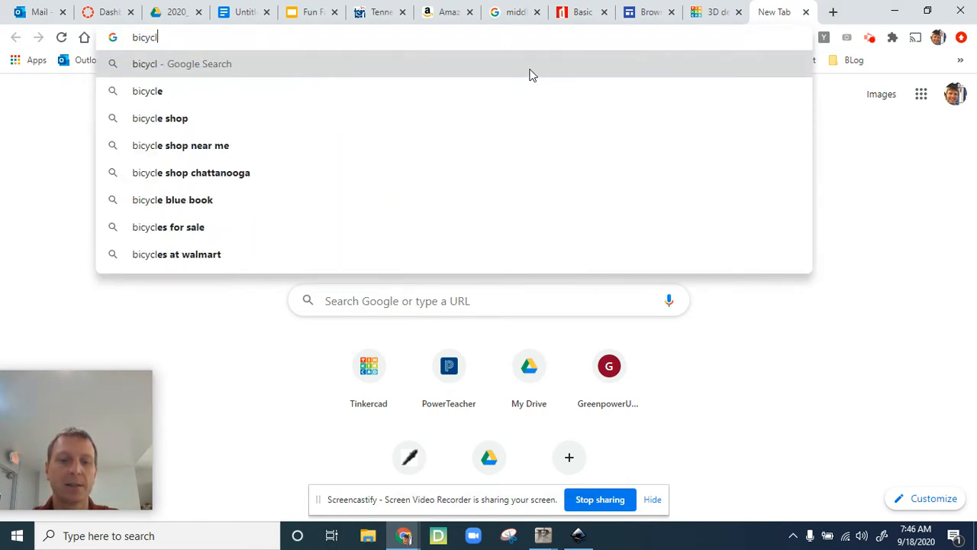
{"action": "type", "text": "e logo"}
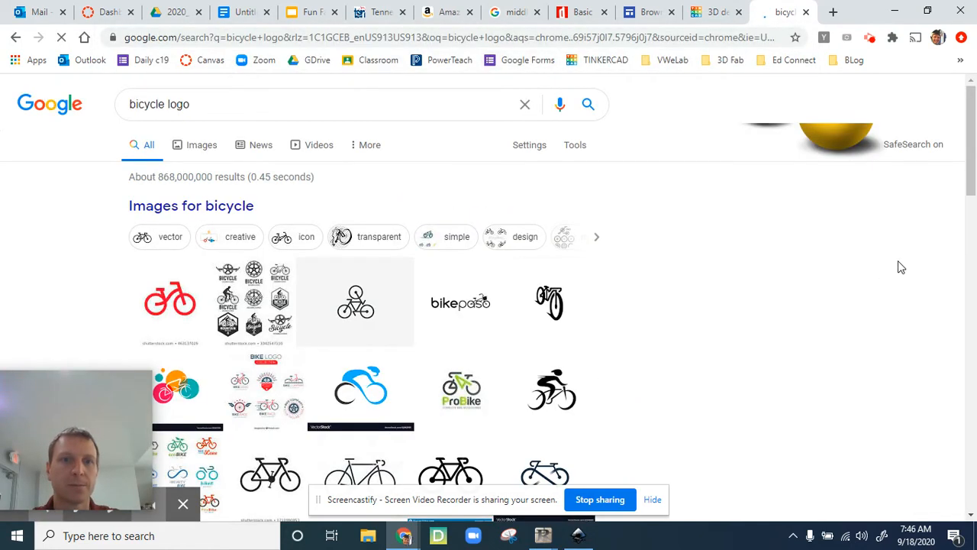
{"action": "scroll", "scroll_direction": "down", "scroll_amount": 3}
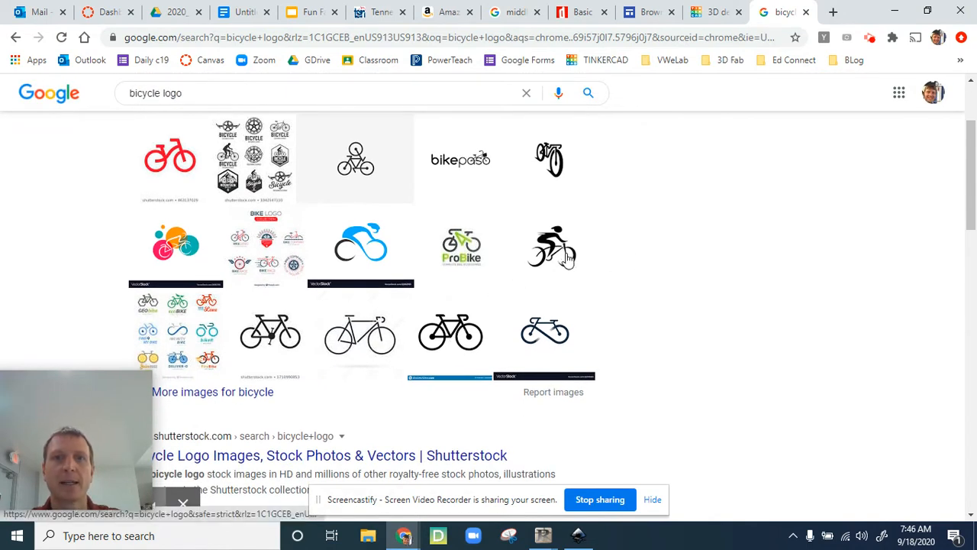
{"action": "mouse_move", "coordinate": [452, 253]}
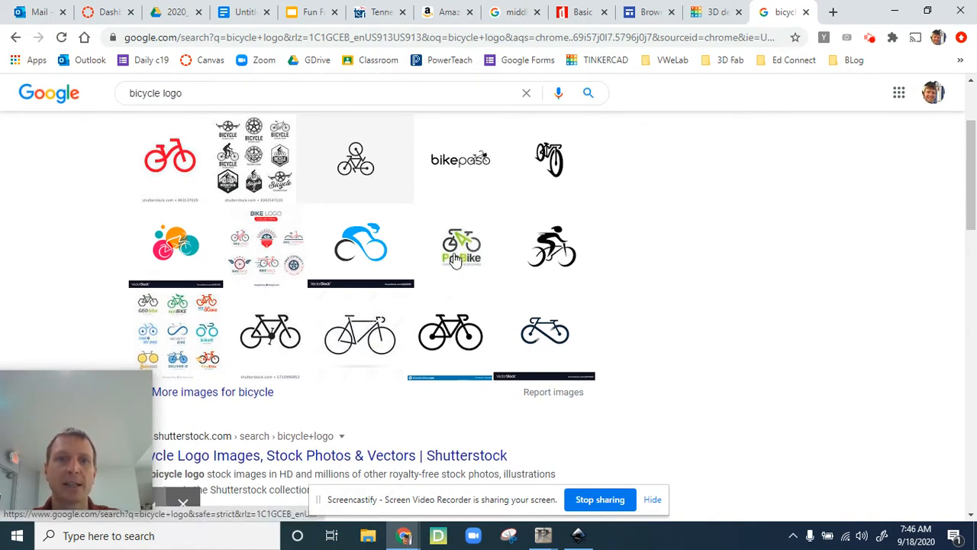
{"action": "mouse_move", "coordinate": [455, 256]}
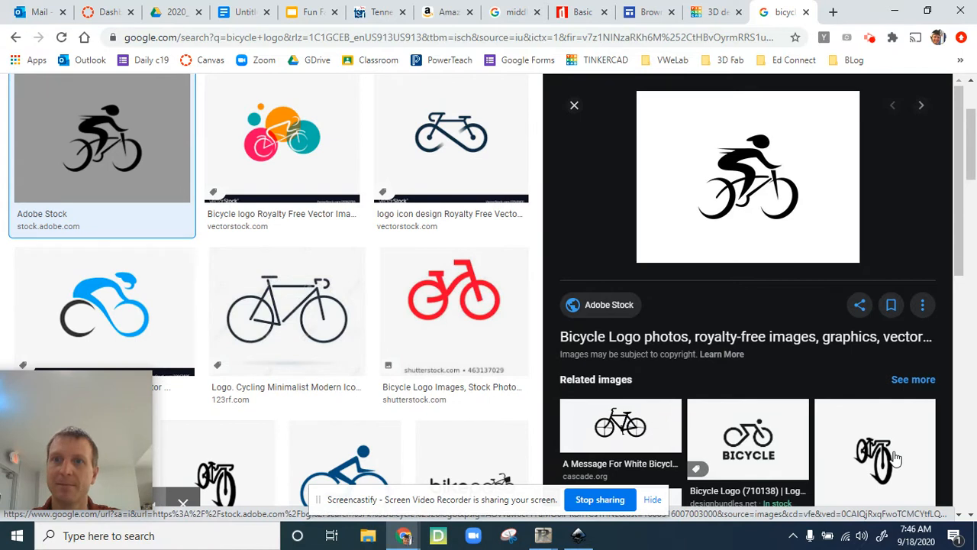
{"action": "mouse_move", "coordinate": [738, 187]}
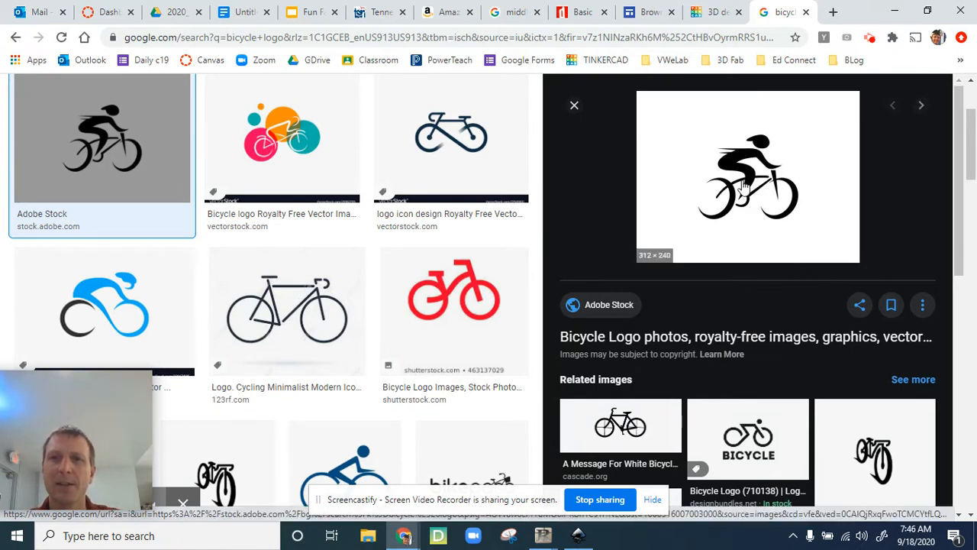
{"action": "mouse_move", "coordinate": [701, 166]}
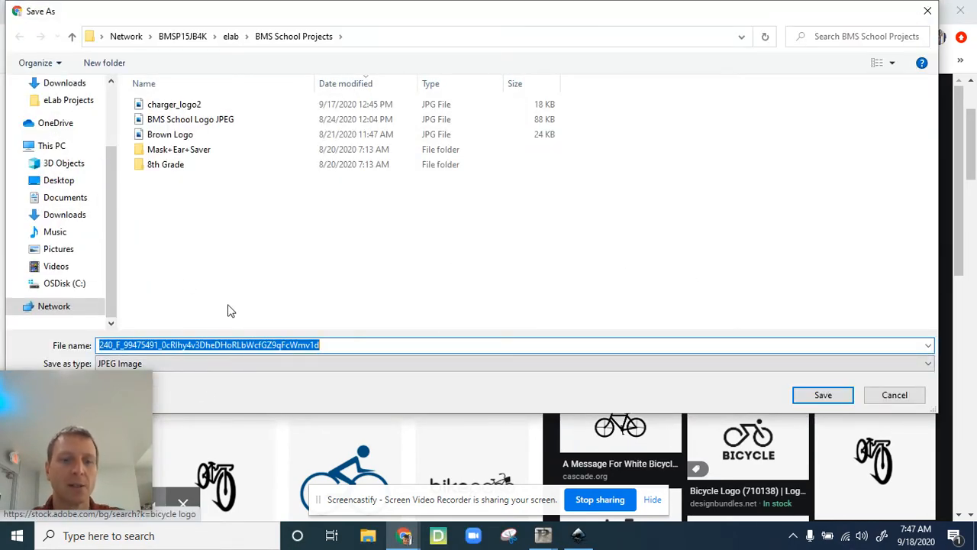
Step: Save the cyclist logo image as 'bicycle logo' in BMS School Projects
{"action": "type", "text": "bicycle logo"}
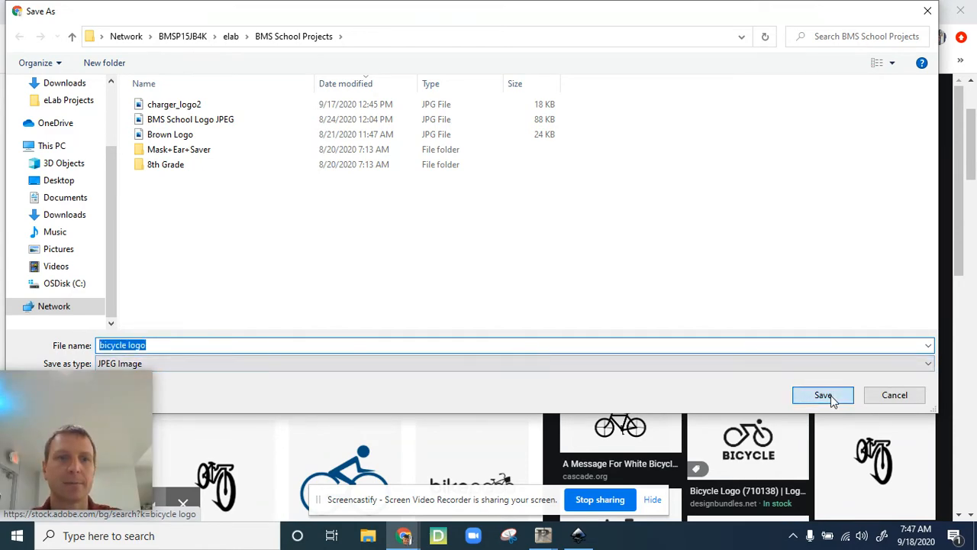
{"action": "left_click", "coordinate": [823, 395]}
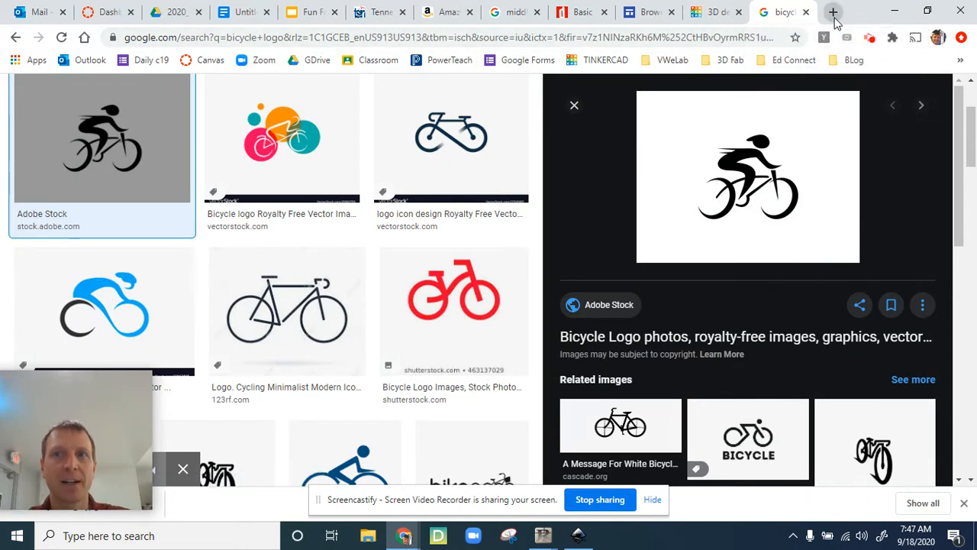
Step: Search 'pic to svg' in a new tab and open the picsvg.com Free SVG Converter
{"action": "left_click", "coordinate": [834, 12]}
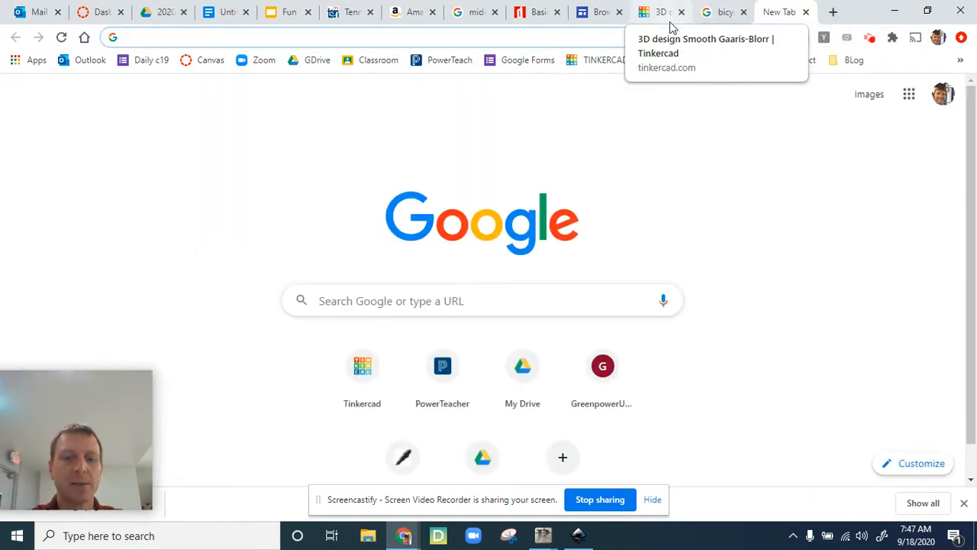
{"action": "type", "text": "pic to svg"}
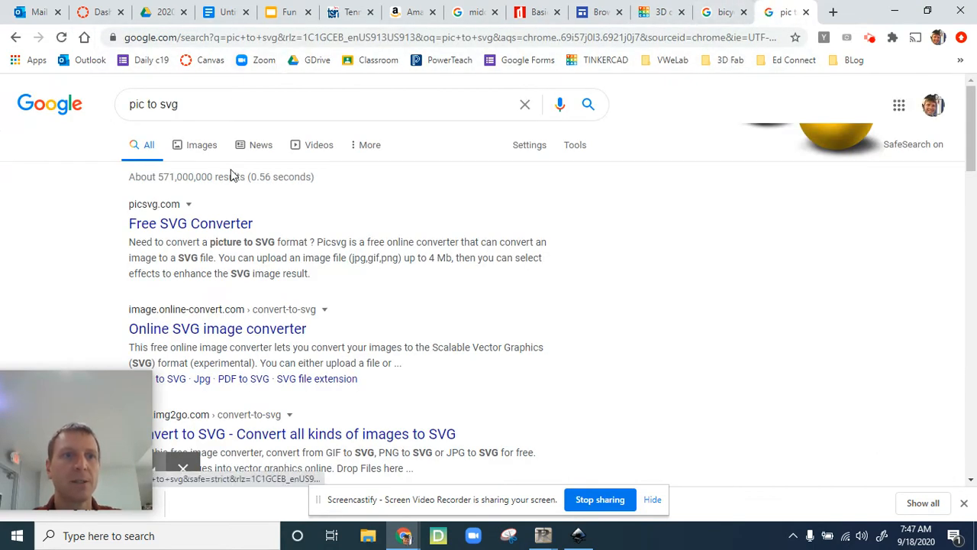
{"action": "mouse_move", "coordinate": [221, 229]}
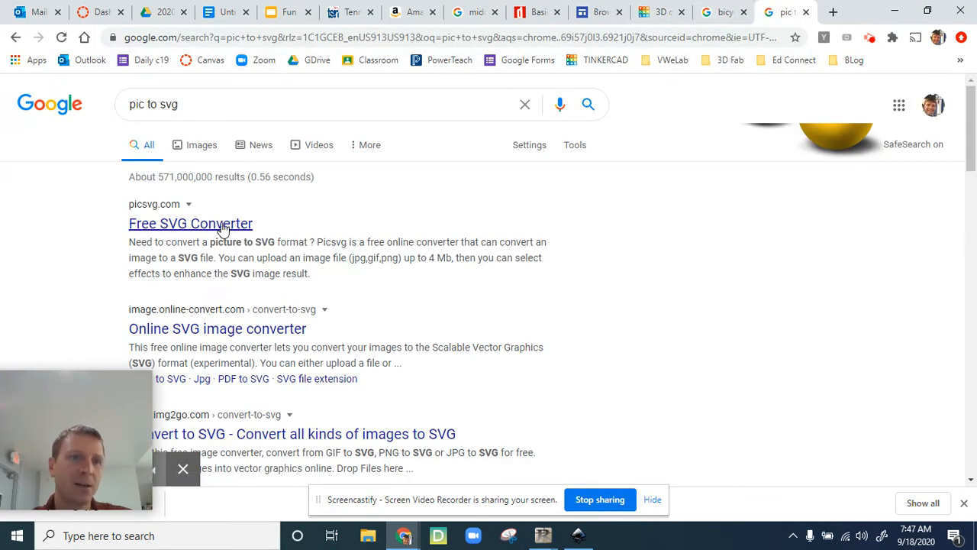
{"action": "left_click", "coordinate": [190, 223]}
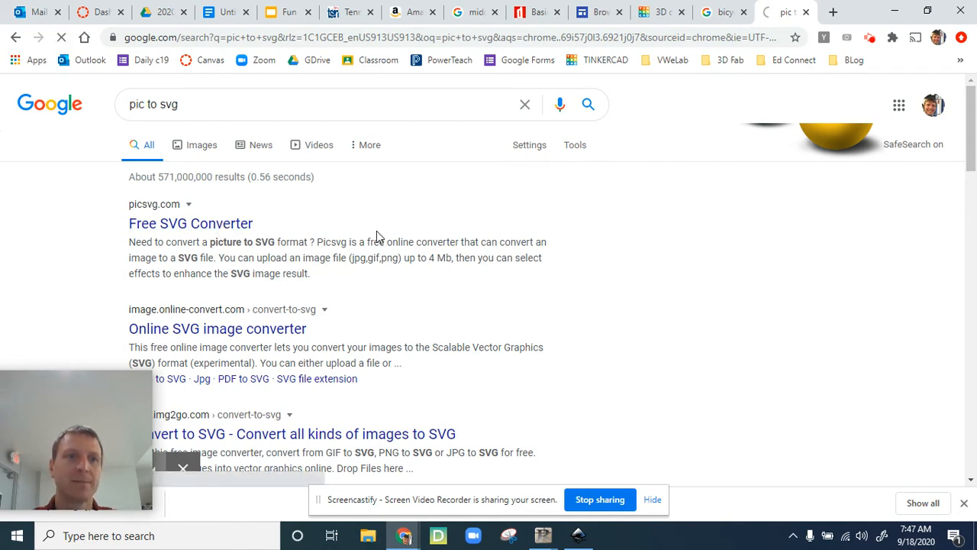
Step: Start a Picsvg upload and search the Downloads folder for the bicycle image
{"action": "left_click", "coordinate": [190, 223]}
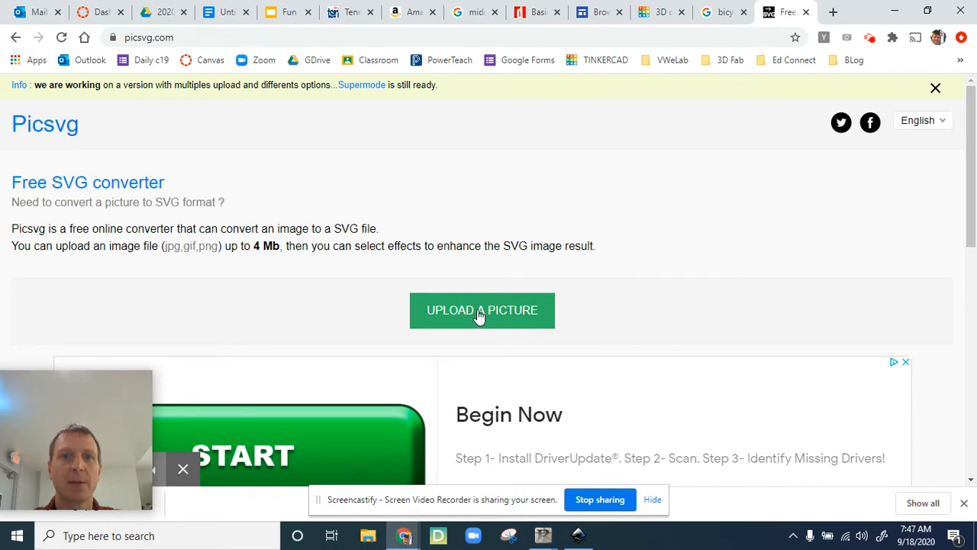
{"action": "left_click", "coordinate": [482, 310]}
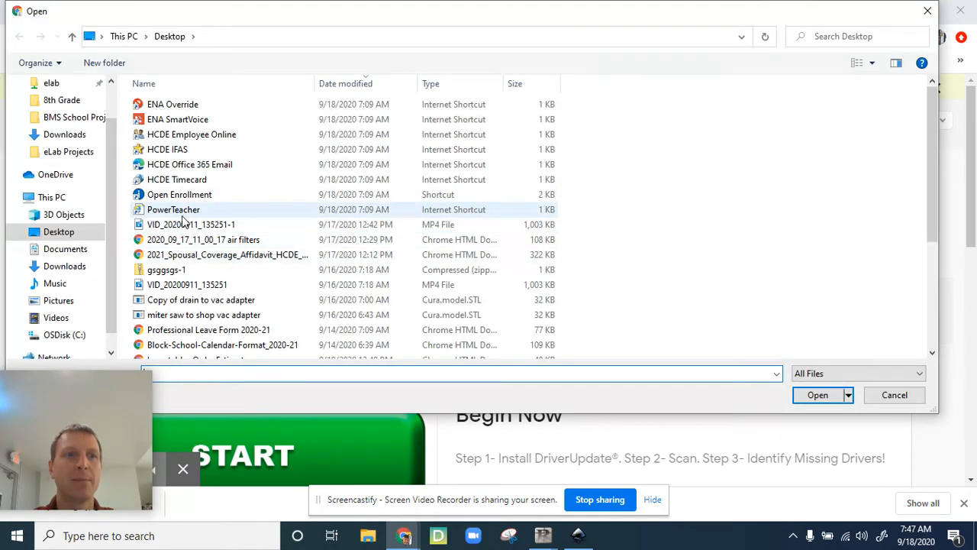
{"action": "scroll", "scroll_direction": "down", "scroll_amount": 3}
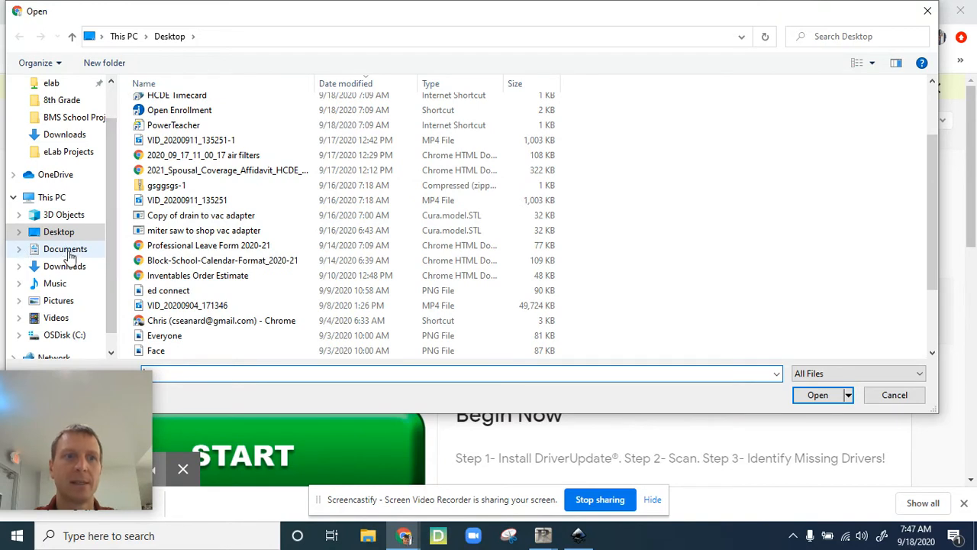
{"action": "left_click", "coordinate": [64, 265]}
{"action": "type", "text": "keike"}
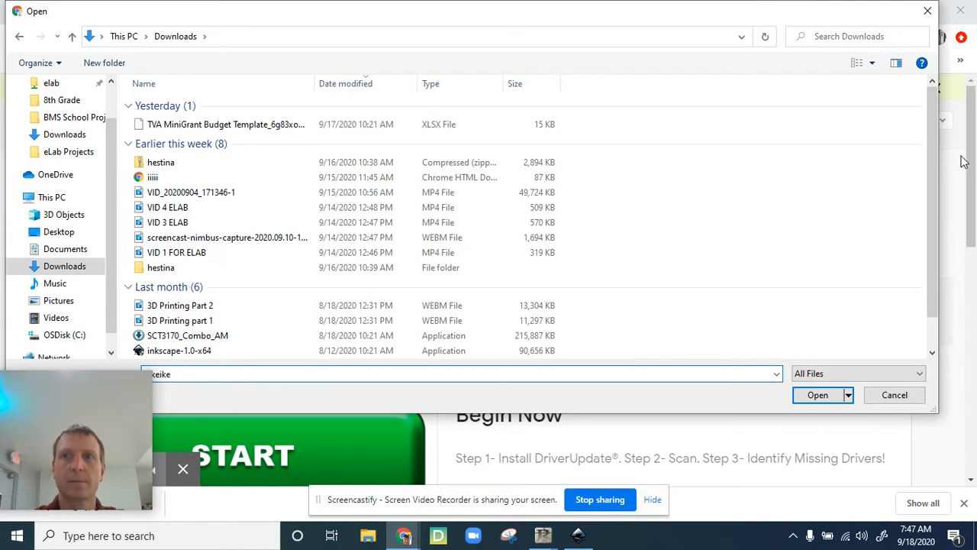
{"action": "left_click", "coordinate": [847, 37]}
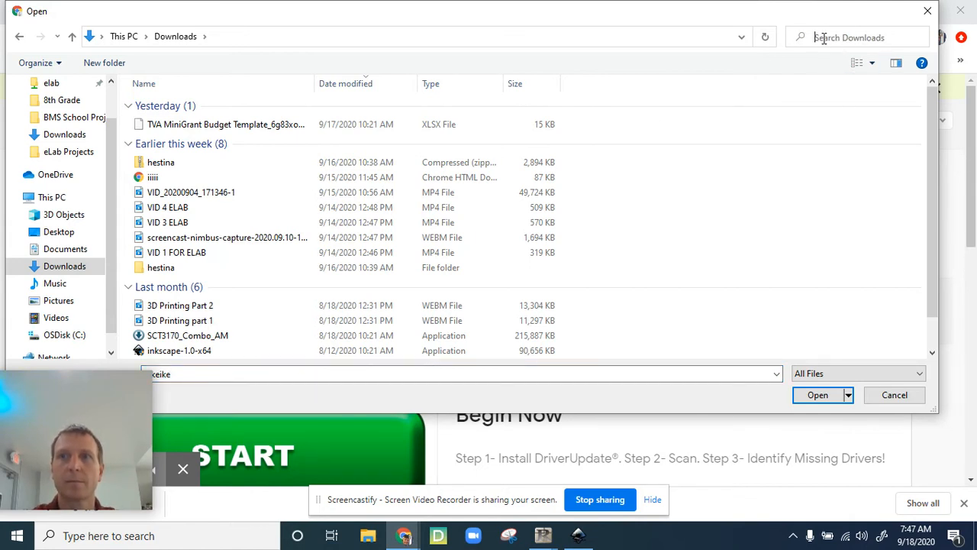
{"action": "type", "text": "bile"}
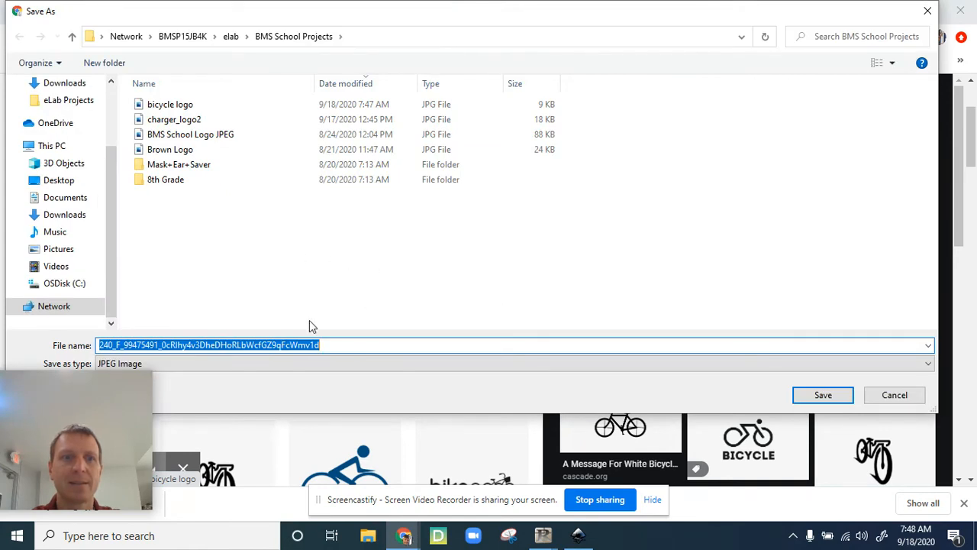
Step: Save the rider-on-bicycle image as 'bike logo' in the Downloads folder
{"action": "type", "text": "bike logo"}
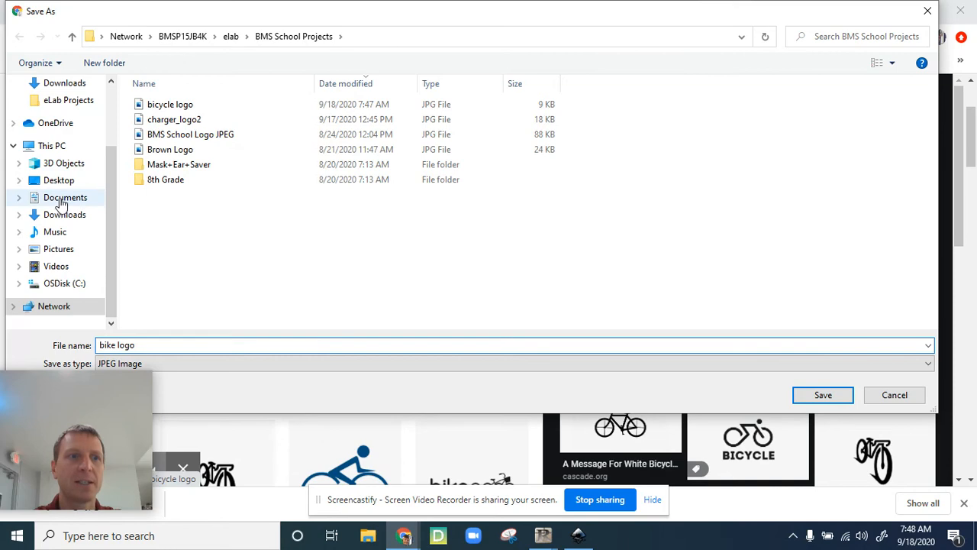
{"action": "left_click", "coordinate": [64, 215]}
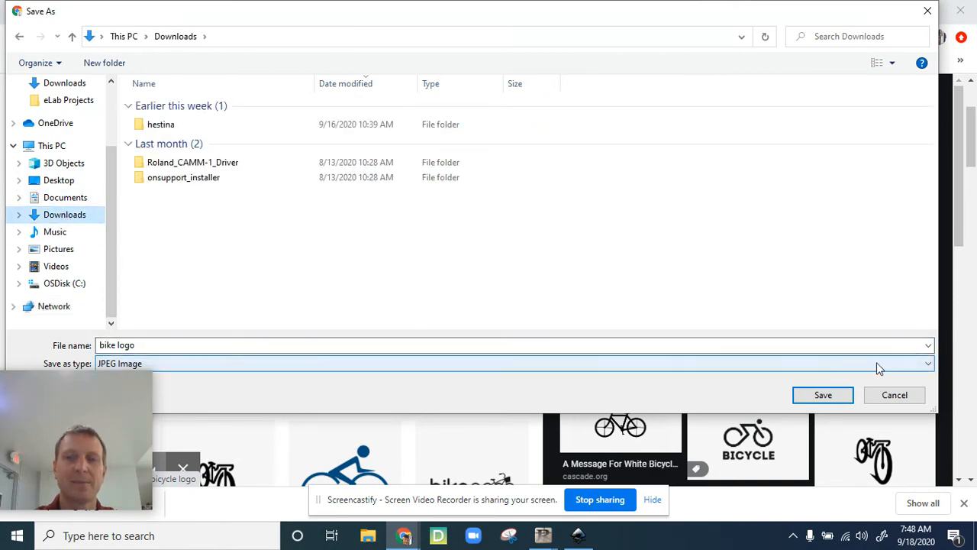
{"action": "left_click", "coordinate": [823, 394]}
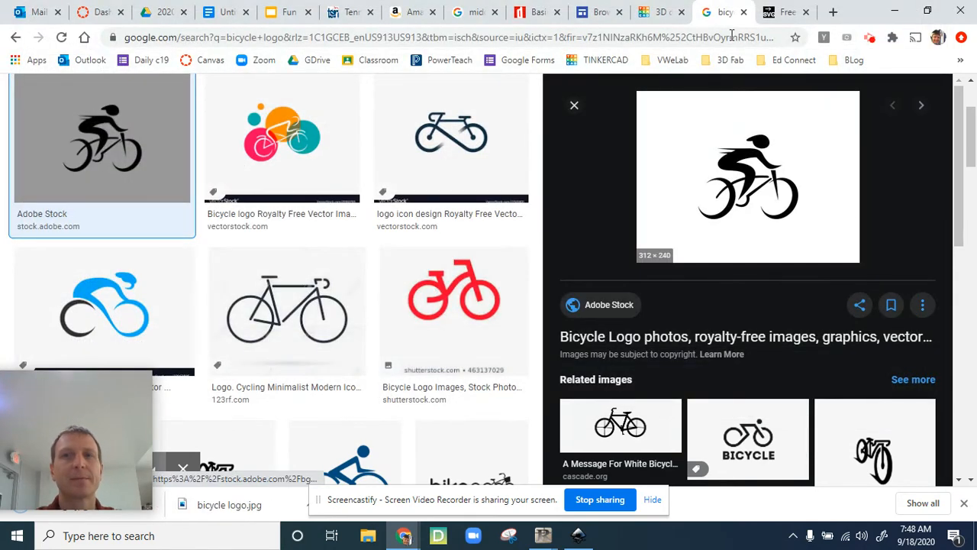
Step: Upload 'bike logo' to Picsvg and scroll to its SVG conversion preview
{"action": "left_click", "coordinate": [794, 13]}
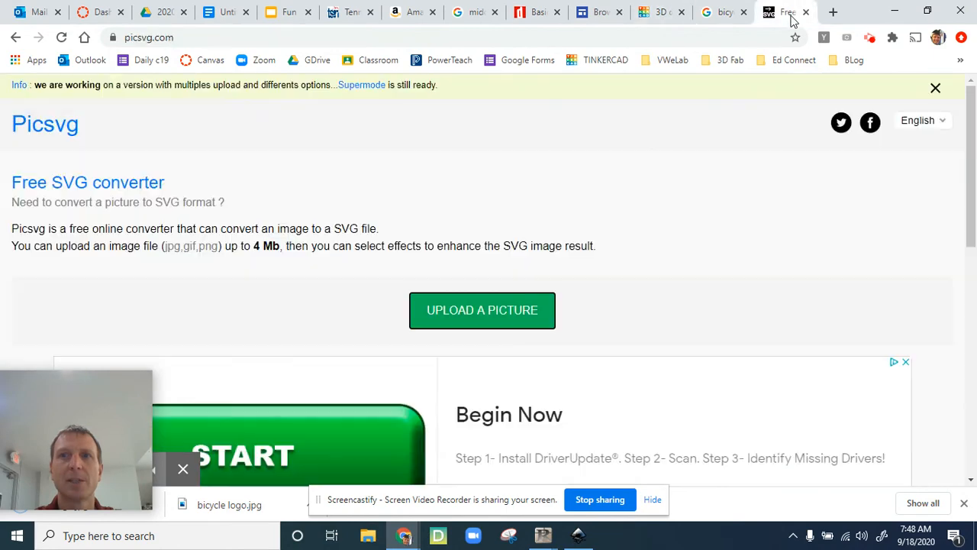
{"action": "mouse_move", "coordinate": [583, 262]}
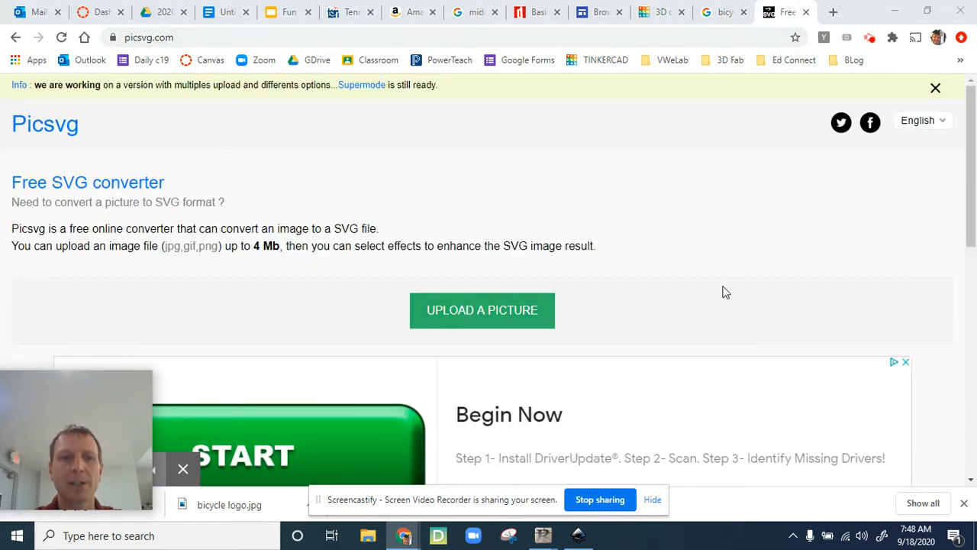
{"action": "left_click", "coordinate": [481, 310]}
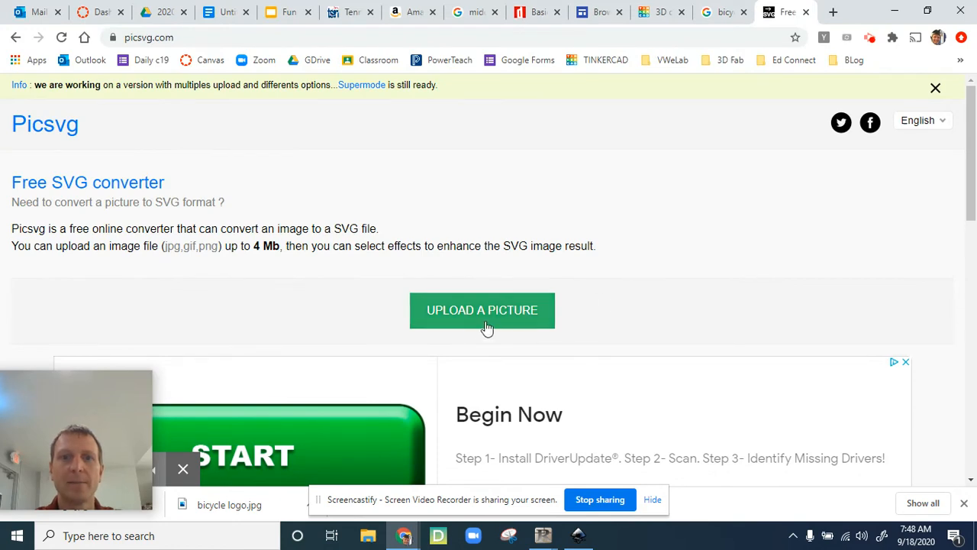
{"action": "scroll", "scroll_direction": "down", "scroll_amount": 3}
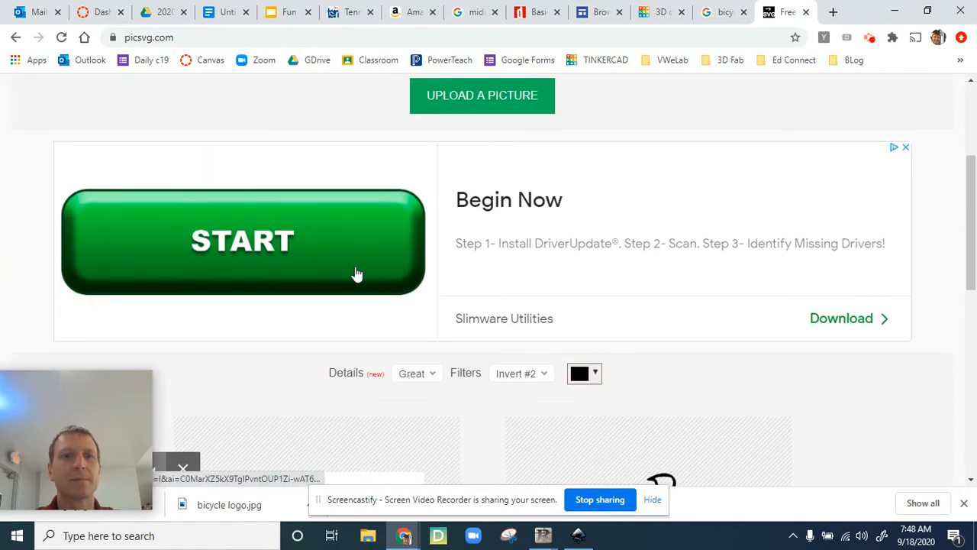
{"action": "scroll", "scroll_direction": "down", "scroll_amount": 3}
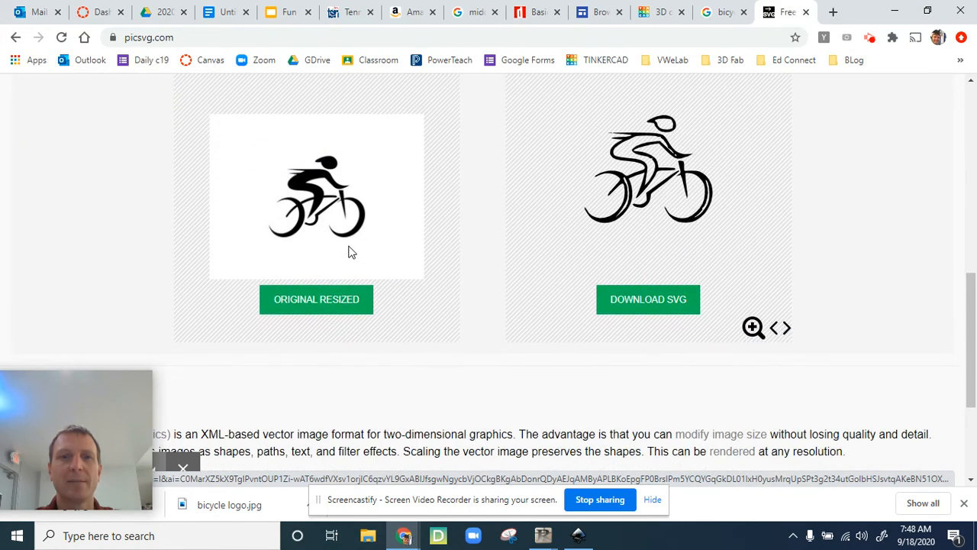
{"action": "mouse_move", "coordinate": [671, 216]}
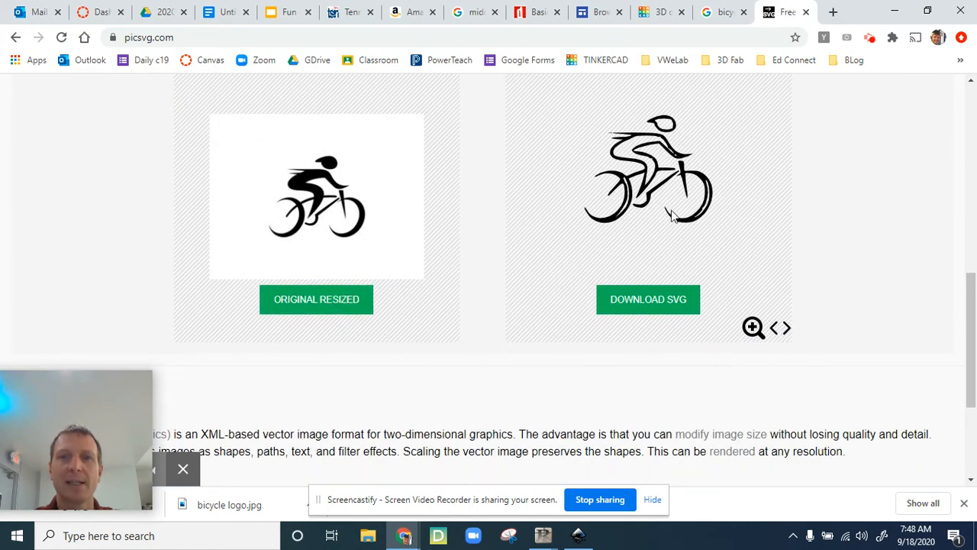
{"action": "mouse_move", "coordinate": [654, 308]}
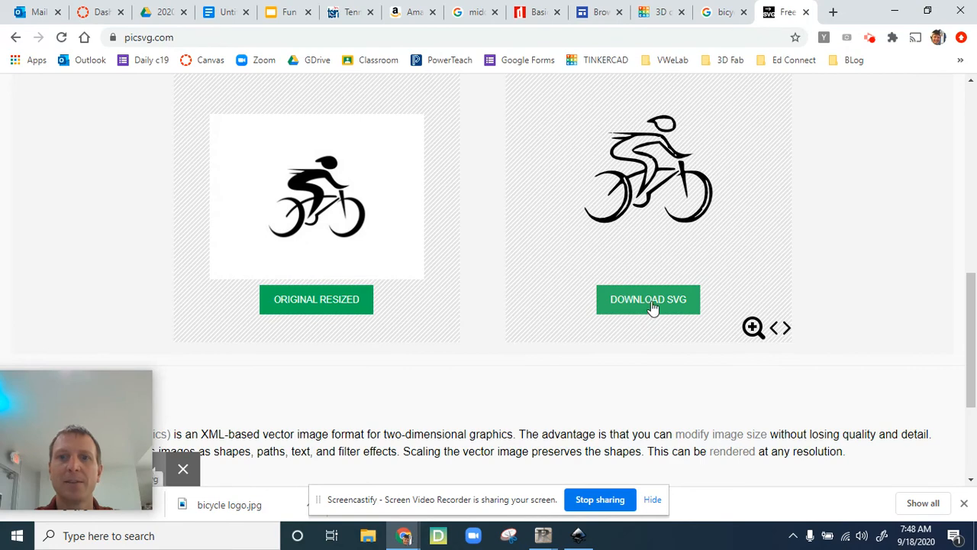
Step: Download the converted SVG and save it as 'bike svg'
{"action": "left_click", "coordinate": [648, 299]}
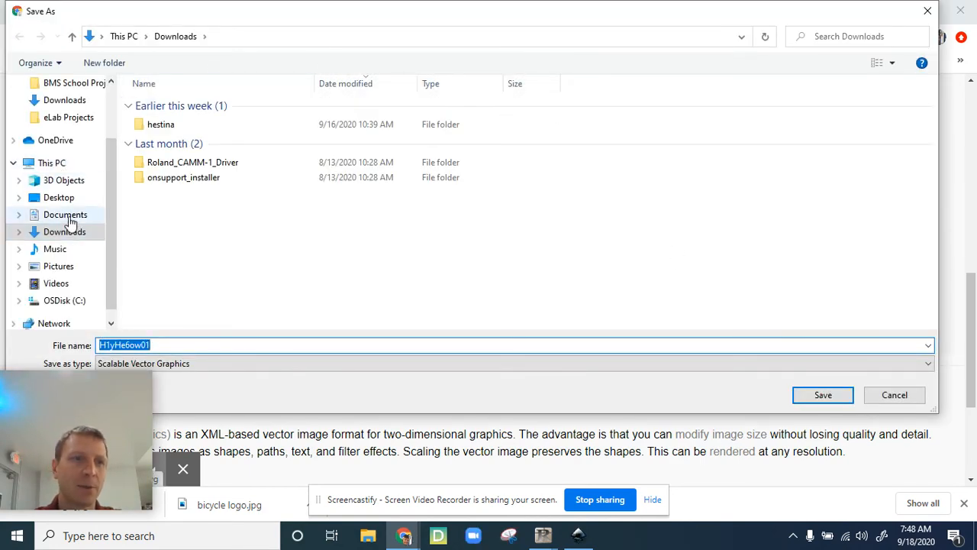
{"action": "left_click", "coordinate": [185, 345]}
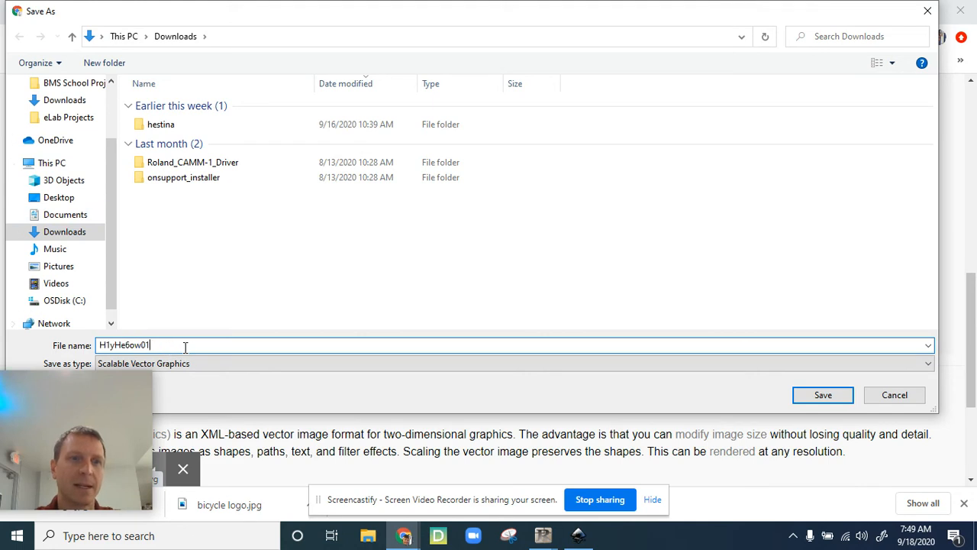
{"action": "key", "text": "ctrl+a"}
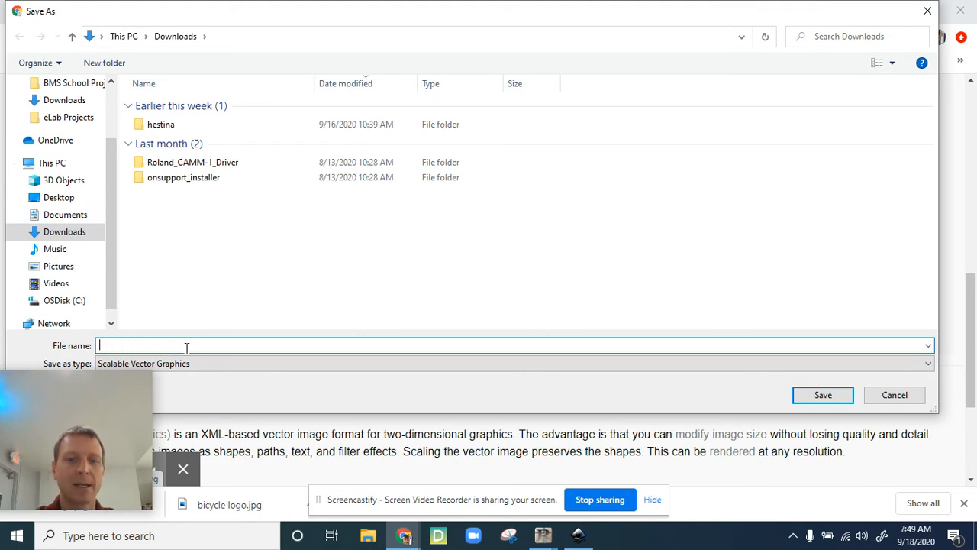
{"action": "type", "text": "bike svg"}
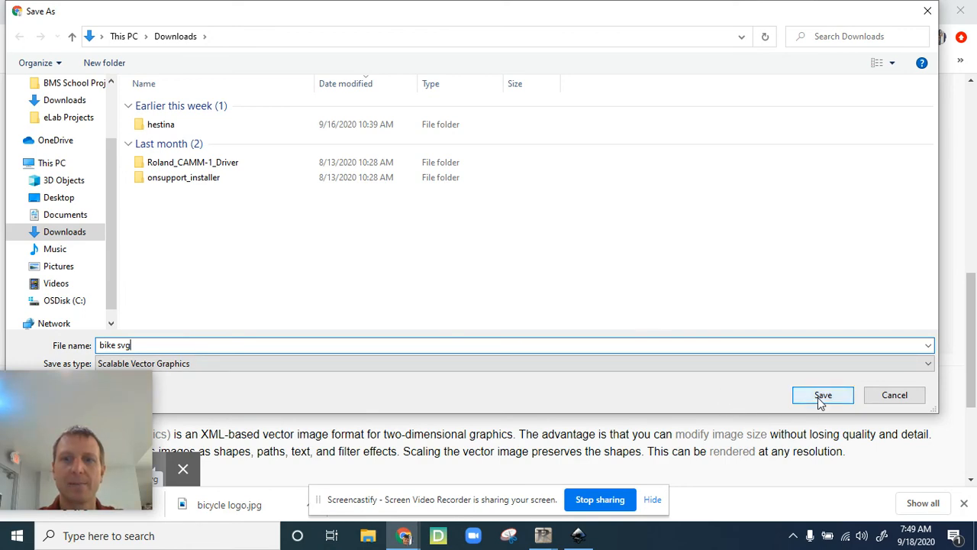
{"action": "left_click", "coordinate": [822, 395]}
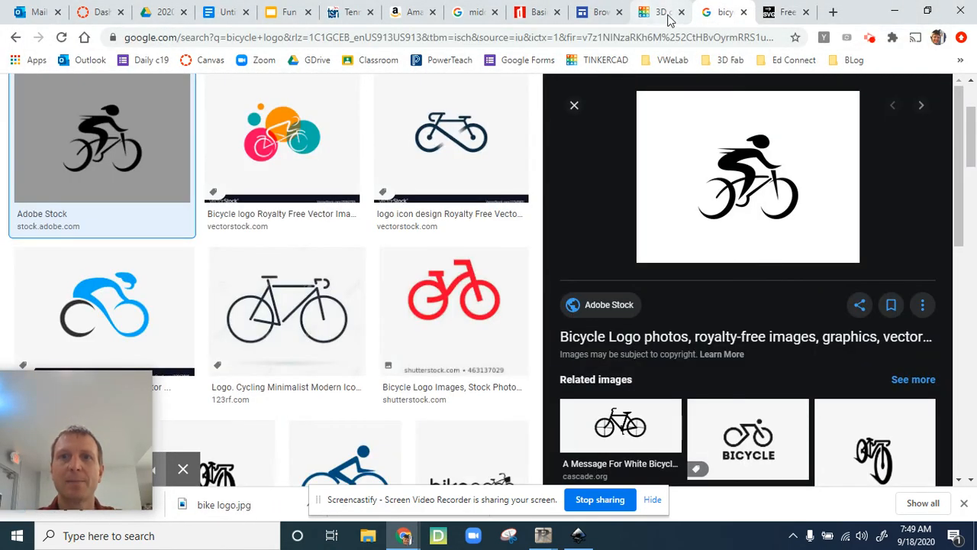
Step: Import 'bike svg' into the Tinkercad design and orbit to a top-down view
{"action": "left_click", "coordinate": [657, 12]}
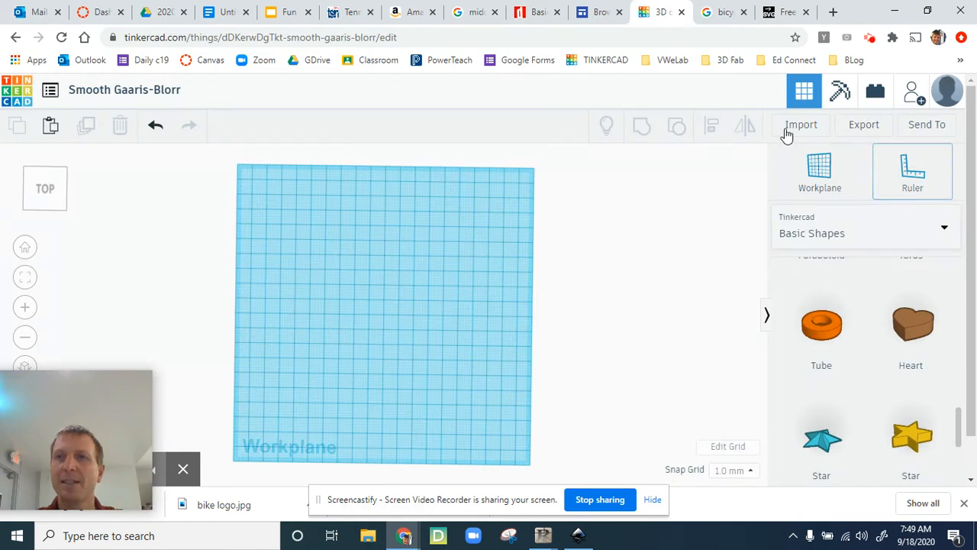
{"action": "left_click", "coordinate": [801, 125]}
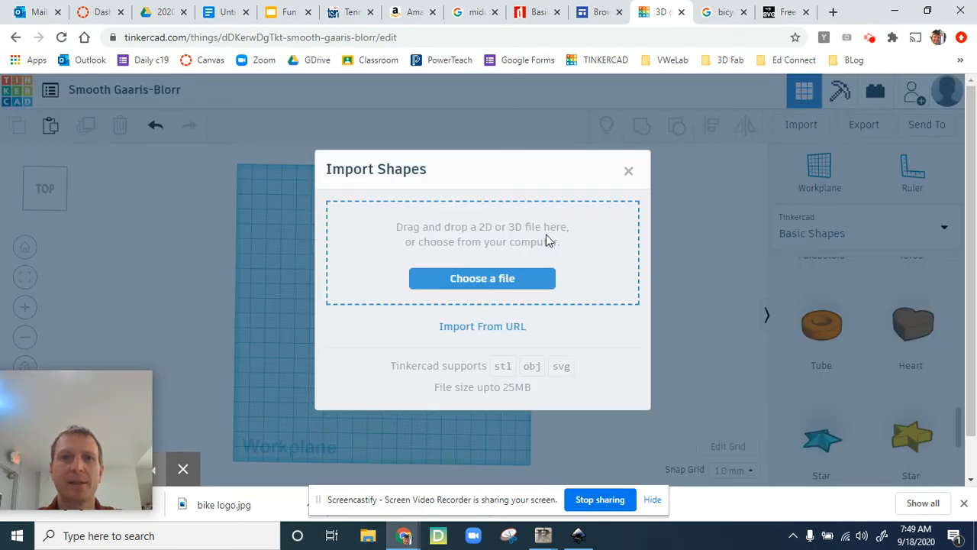
{"action": "mouse_move", "coordinate": [536, 280]}
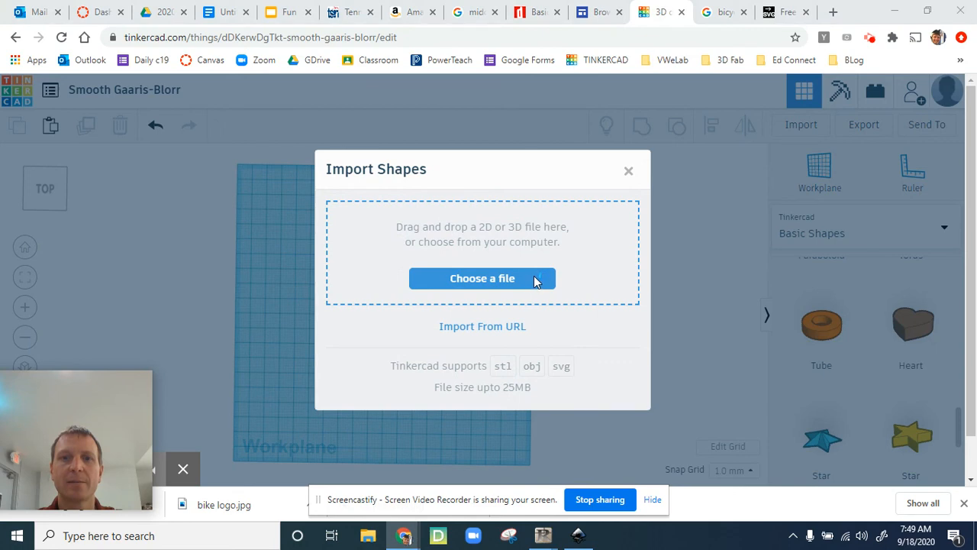
{"action": "left_click", "coordinate": [483, 278]}
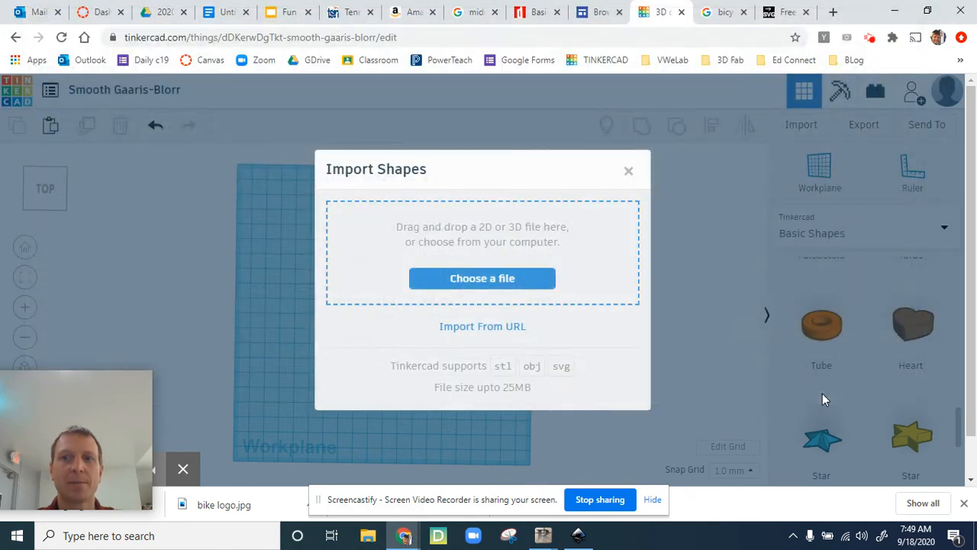
{"action": "left_click", "coordinate": [628, 171]}
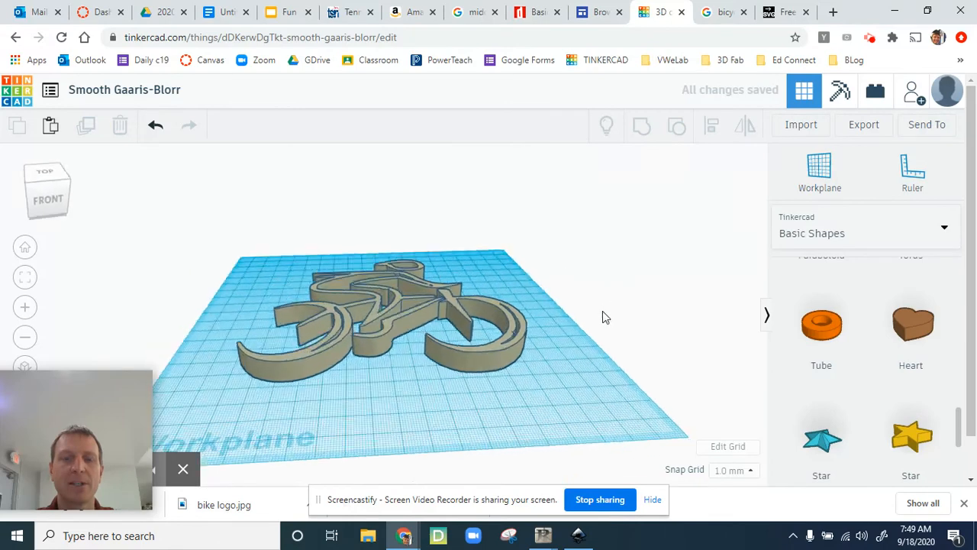
{"action": "left_click_drag", "start_coordinate": [605, 317], "coordinate": [546, 403]}
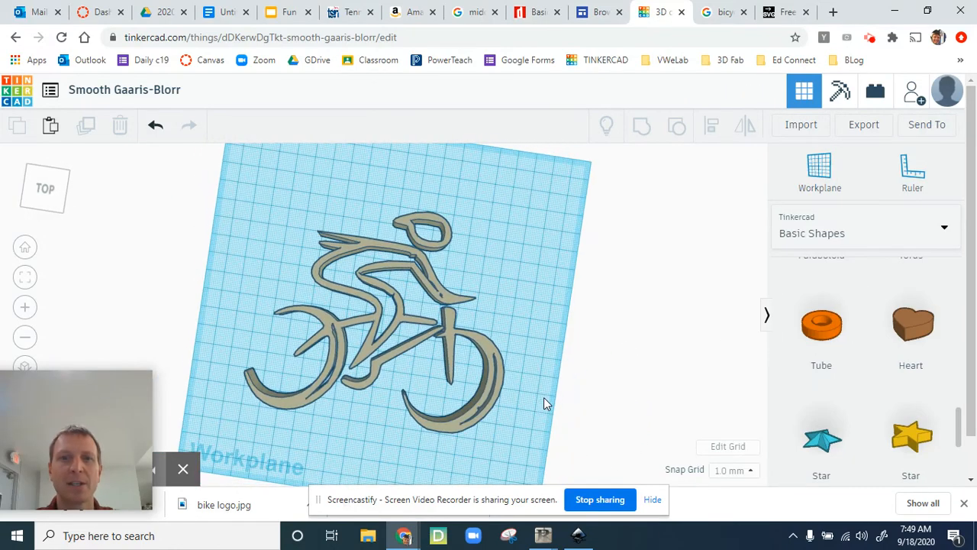